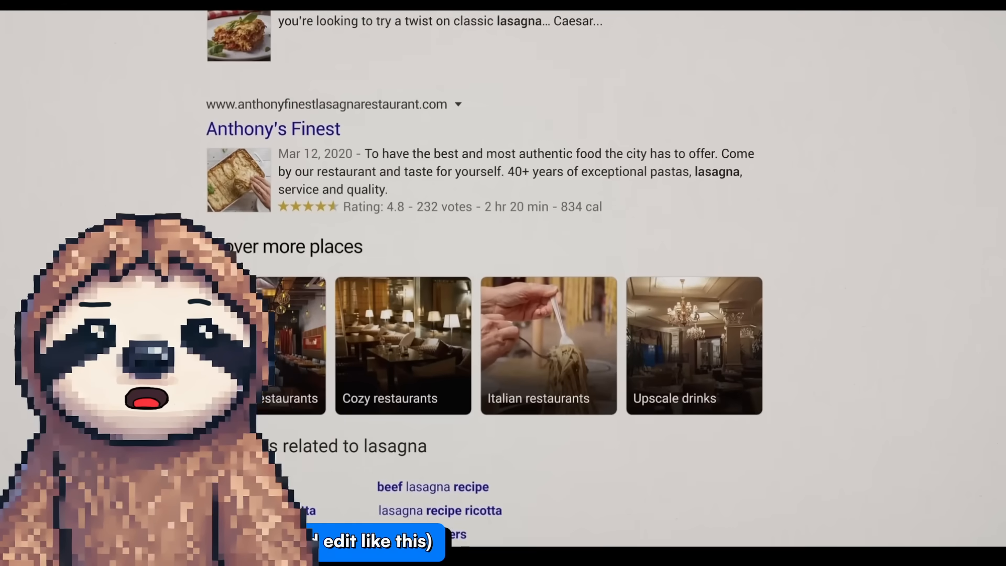
# Scroll the SEOWriting.ai dashboard to view the Blog Post, Bulk Article and Humanizer tools
pyautogui.scroll(-3)
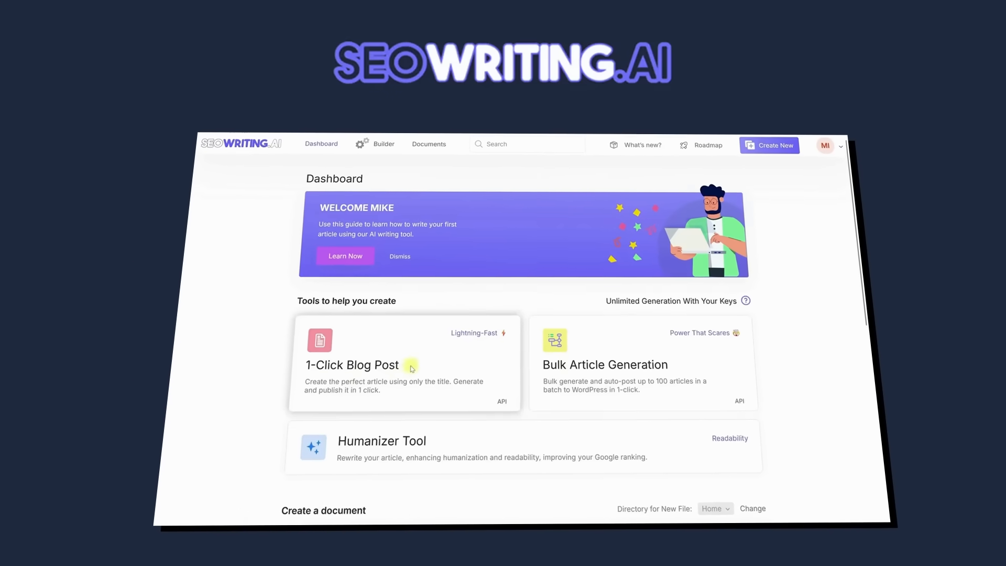
# Start a one-click blog post on 'cooking pizz' with AI images and YouTube videos, then open Humanizer
pyautogui.click(351, 365)
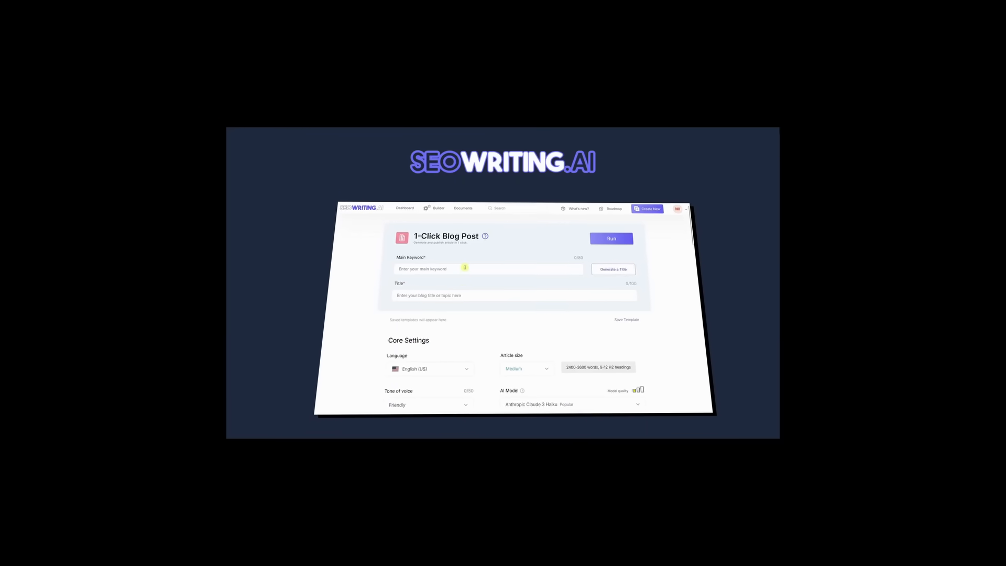
pyautogui.write('cooking pizz')
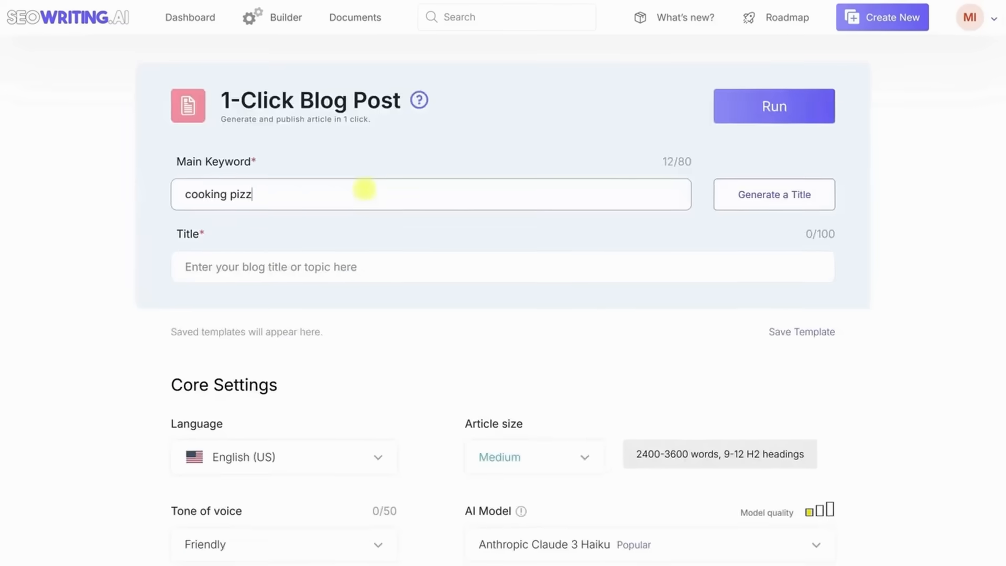
pyautogui.scroll(-3)
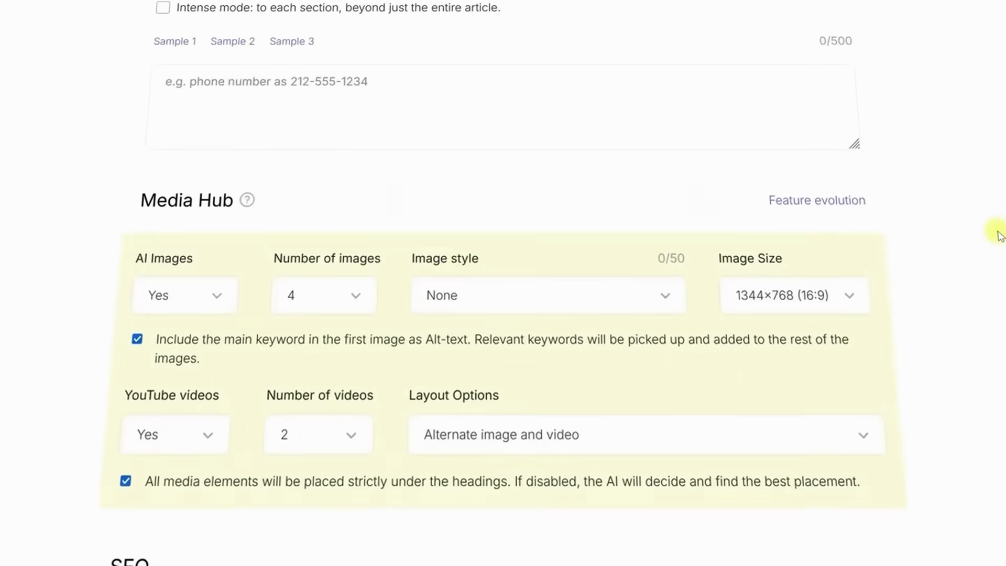
pyautogui.scroll(-3)
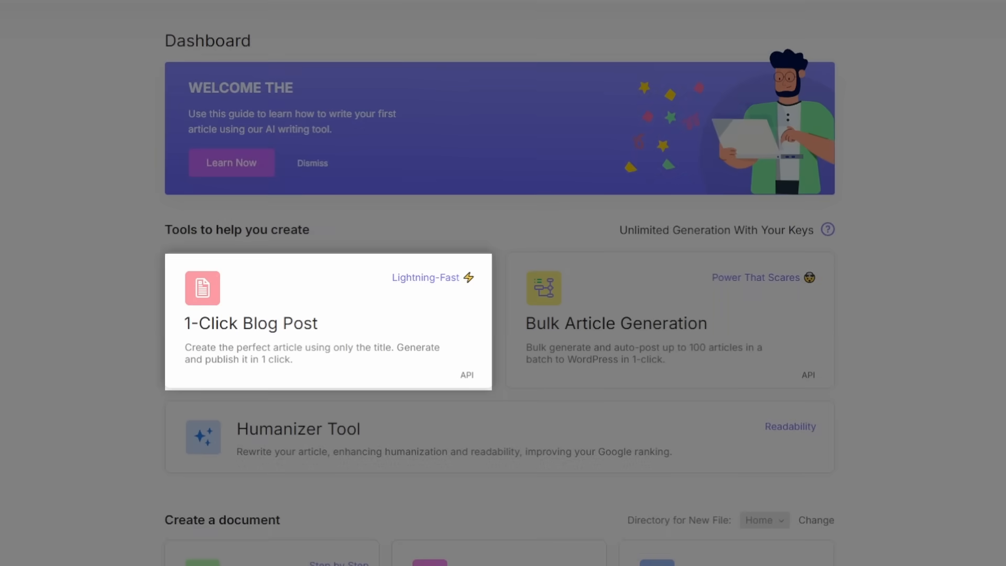
pyautogui.click(327, 321)
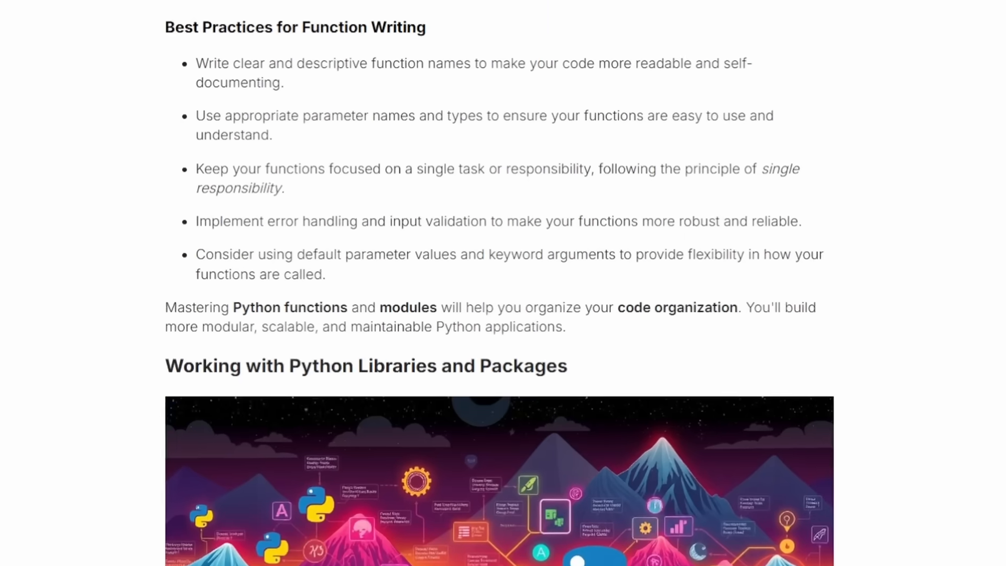
pyautogui.scroll(-3)
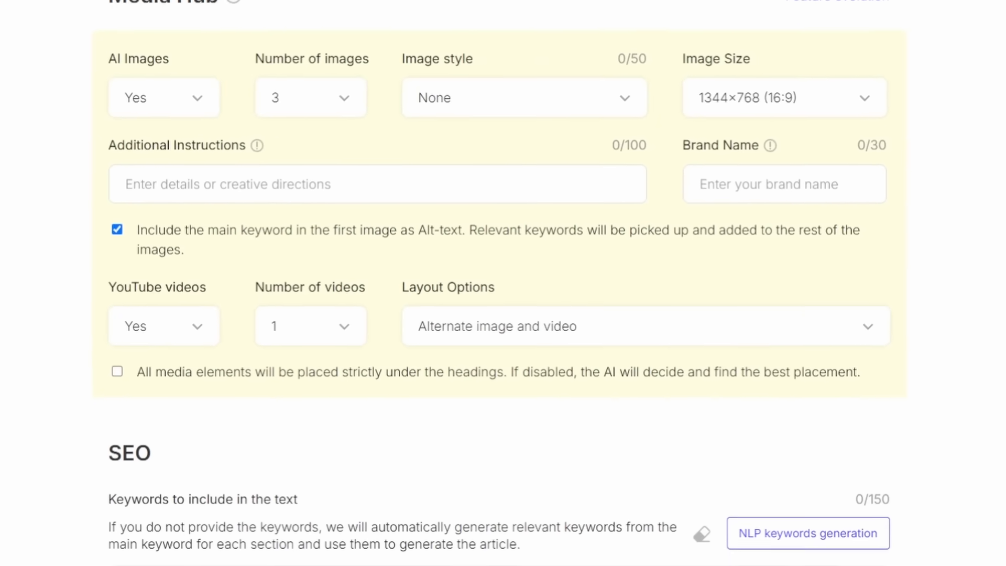
pyautogui.click(310, 98)
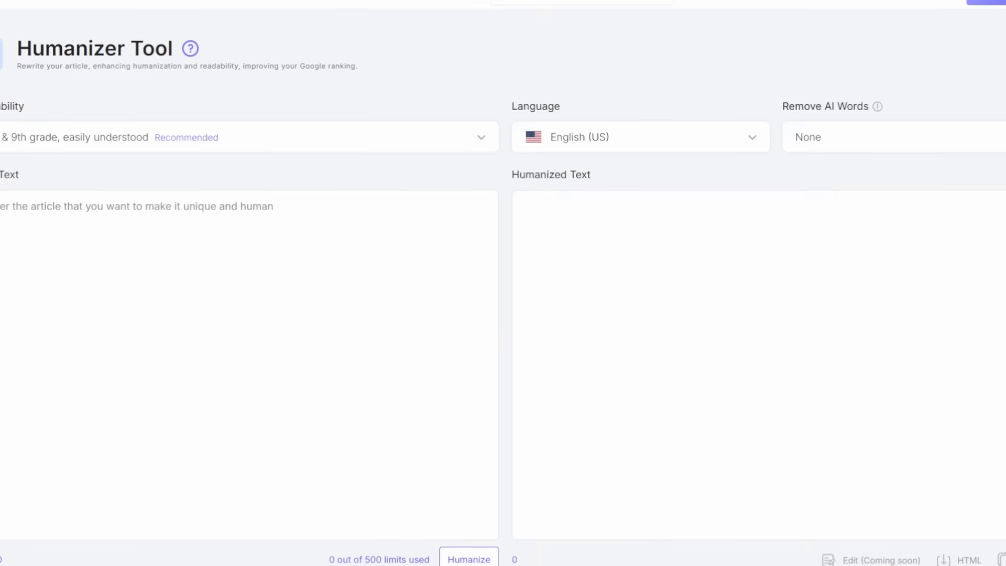
# Review the 'python for beginners' article and apply coupon CODING25 to the Starter 50 plan
pyautogui.click(892, 139)
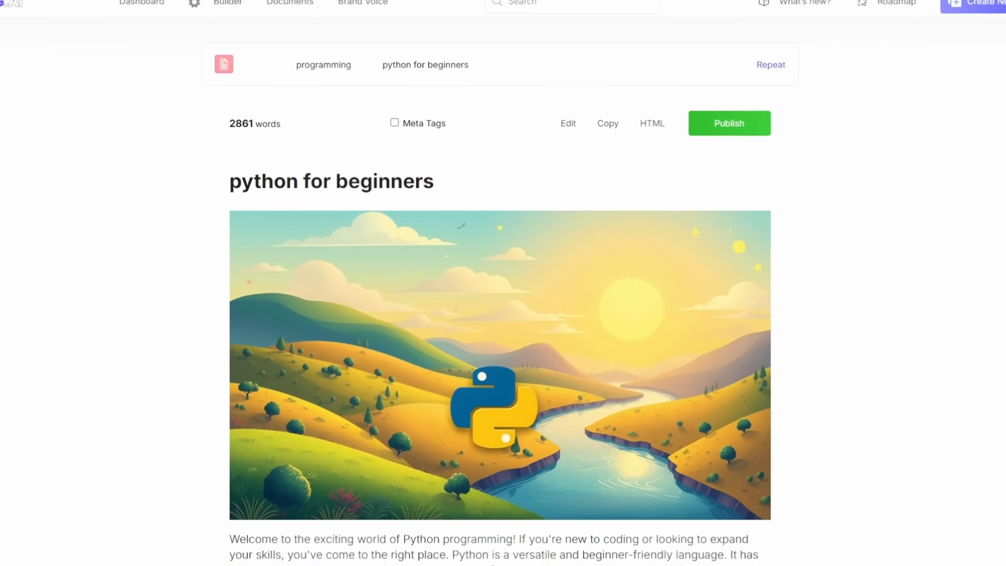
pyautogui.scroll(-3)
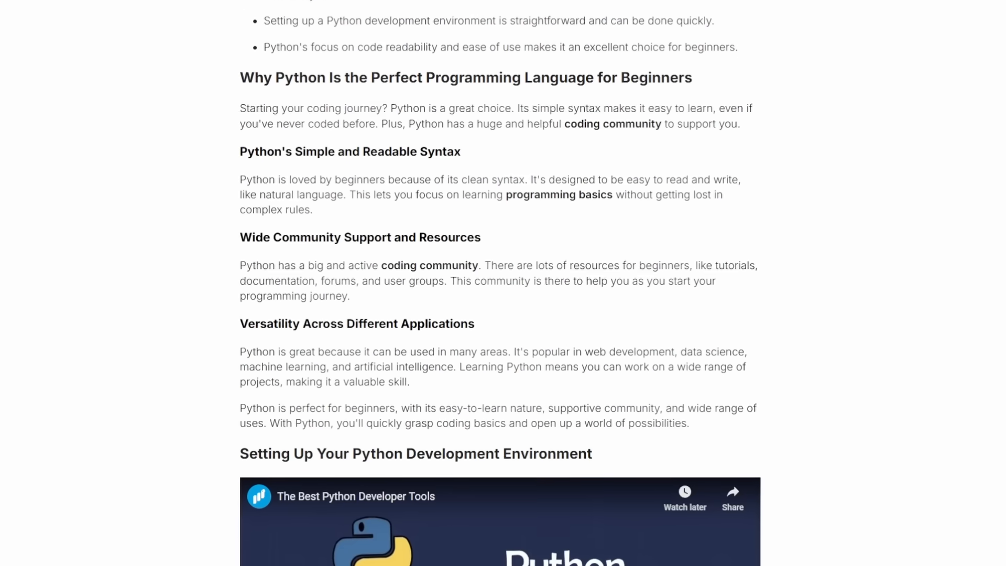
pyautogui.scroll(-3)
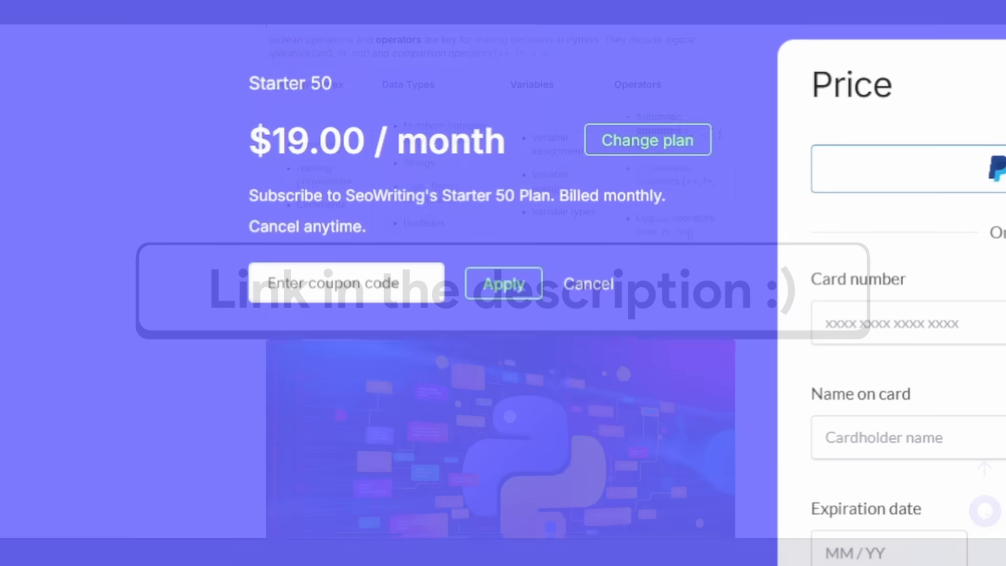
pyautogui.write('CODING25')
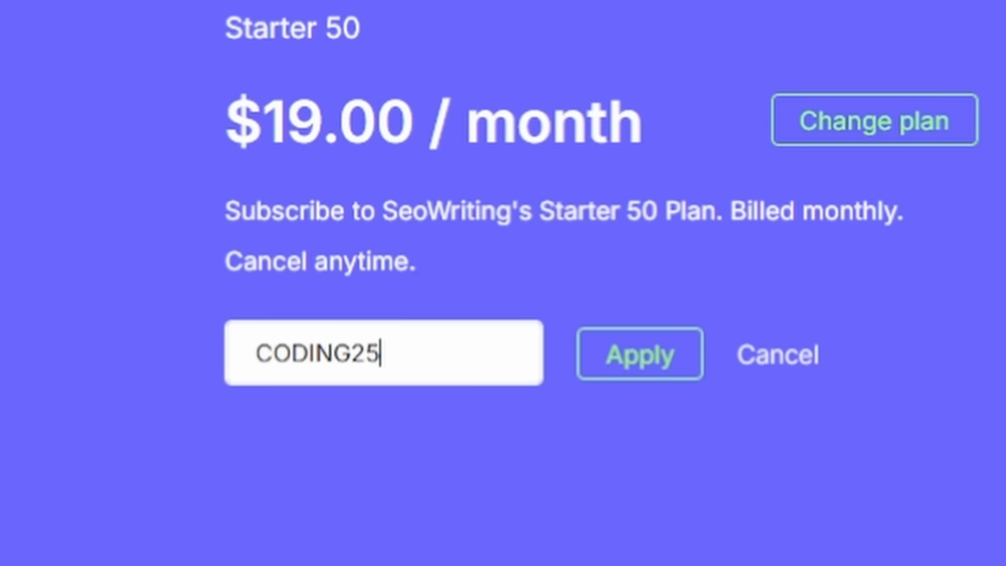
pyautogui.click(638, 355)
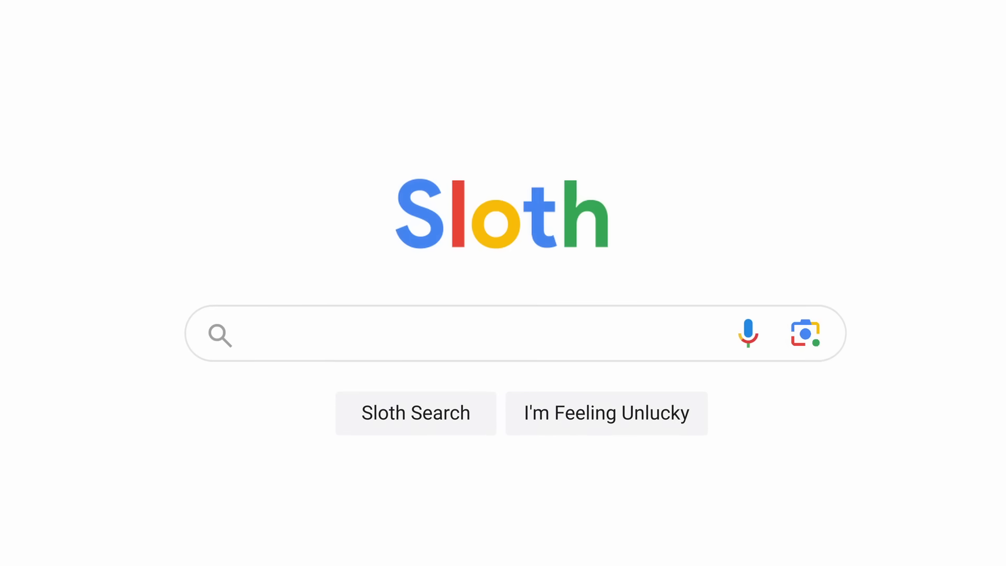
# Search 'How do I make my own Google sear' and 'Why is the internet also called the web?'
pyautogui.write('How do I make my own Google sear')
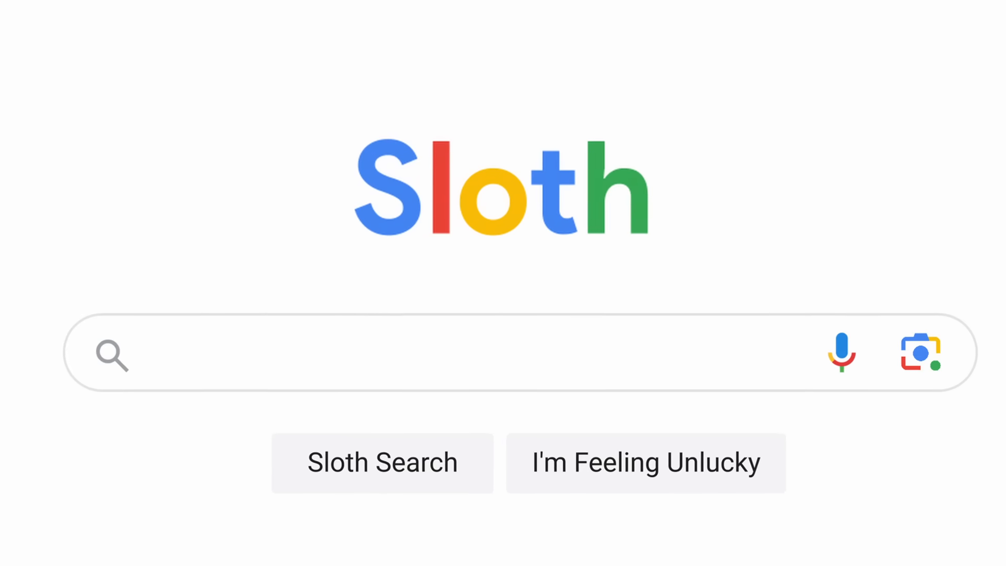
pyautogui.write('Why is the internet also called the web?')
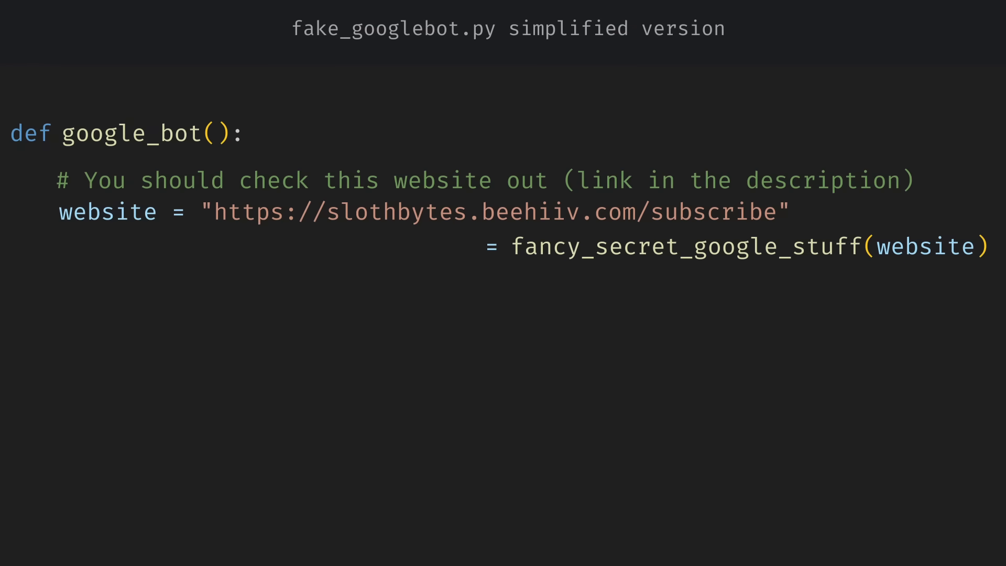
# Add 'should_crawl, how_often, pages' before the assignment in google_bot()
pyautogui.write('should_crawl, how_often,')
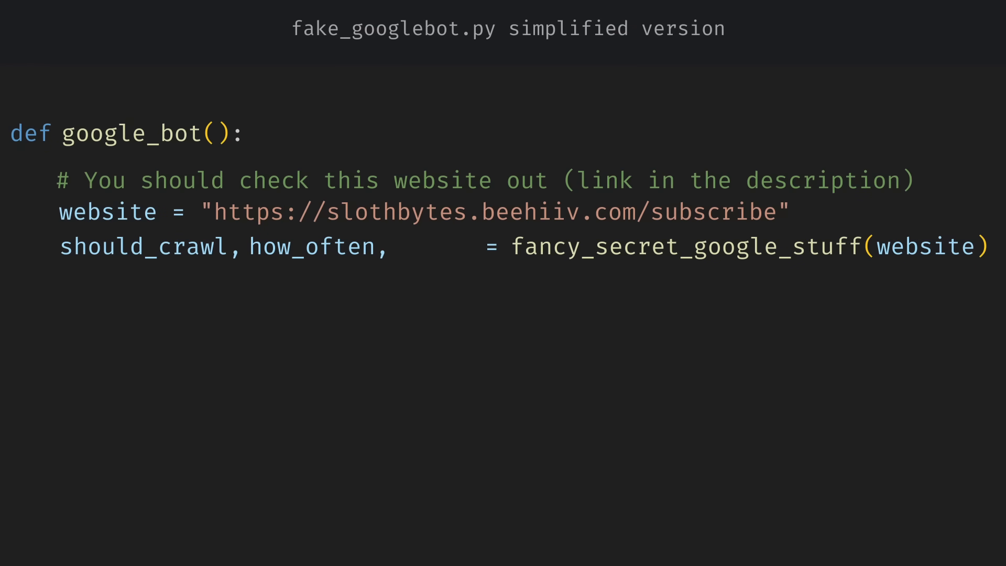
pyautogui.write('pages')
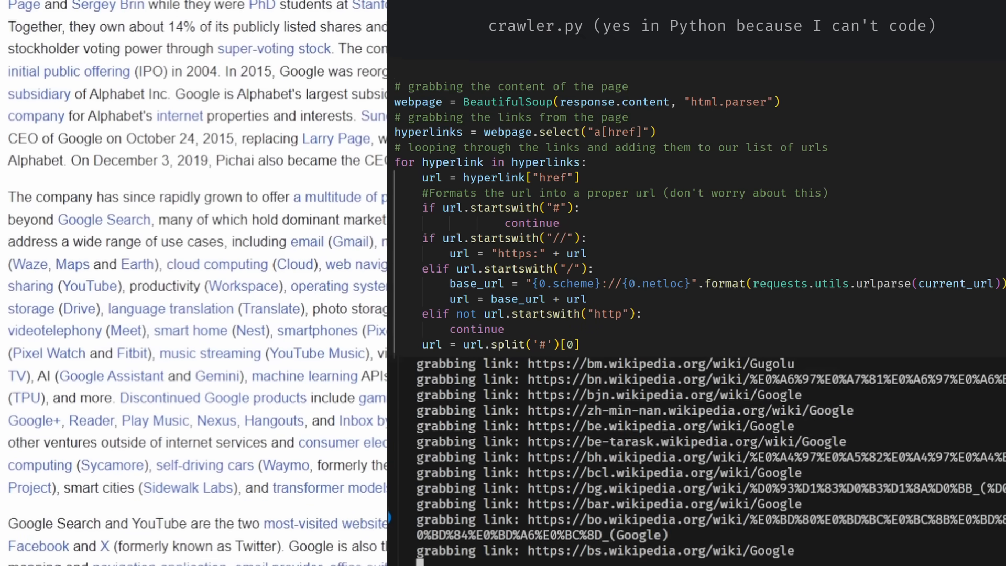
# Scroll through crawler.py's while loop, requests fetch and visited_urls check
pyautogui.scroll(-3)
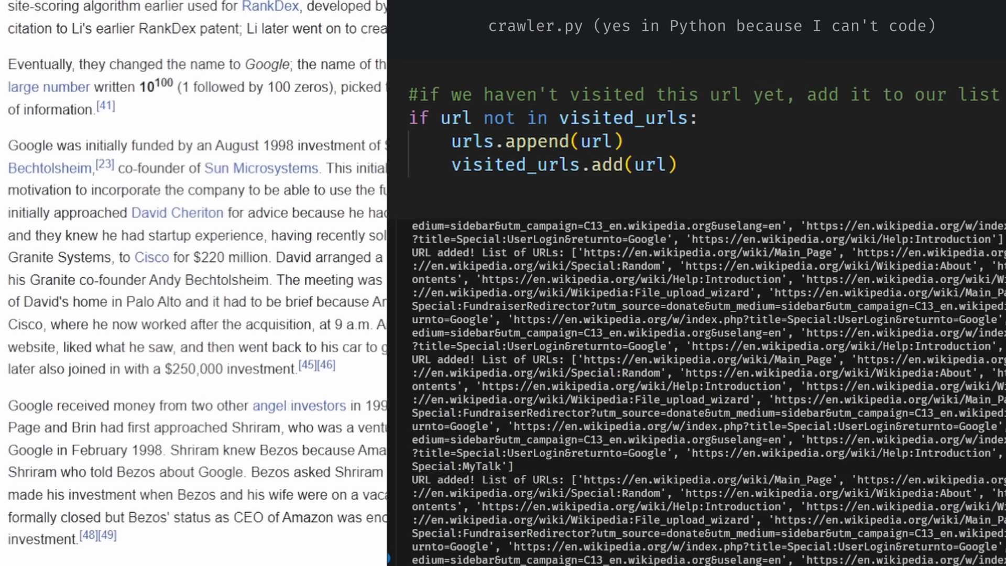
pyautogui.scroll(-3)
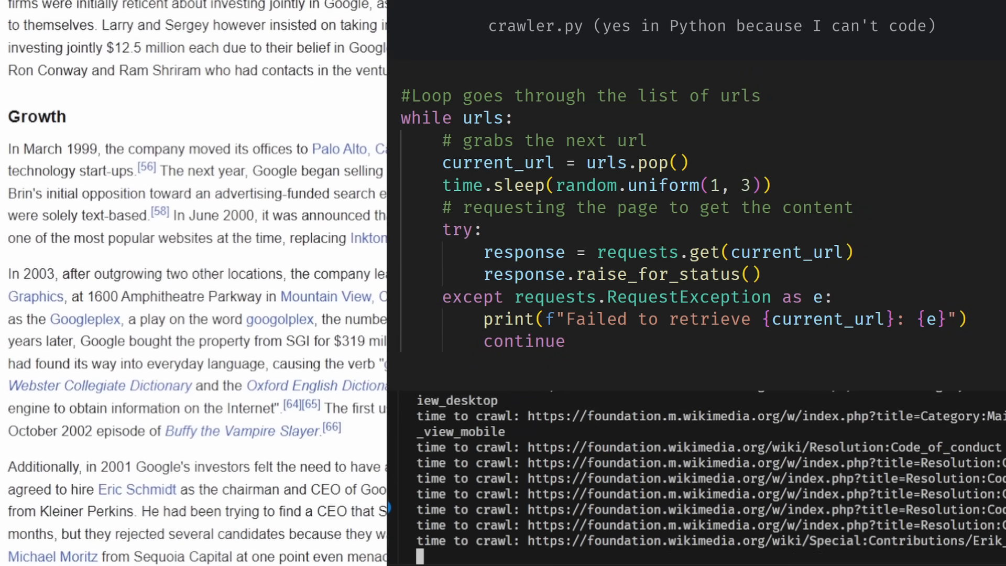
pyautogui.scroll(-3)
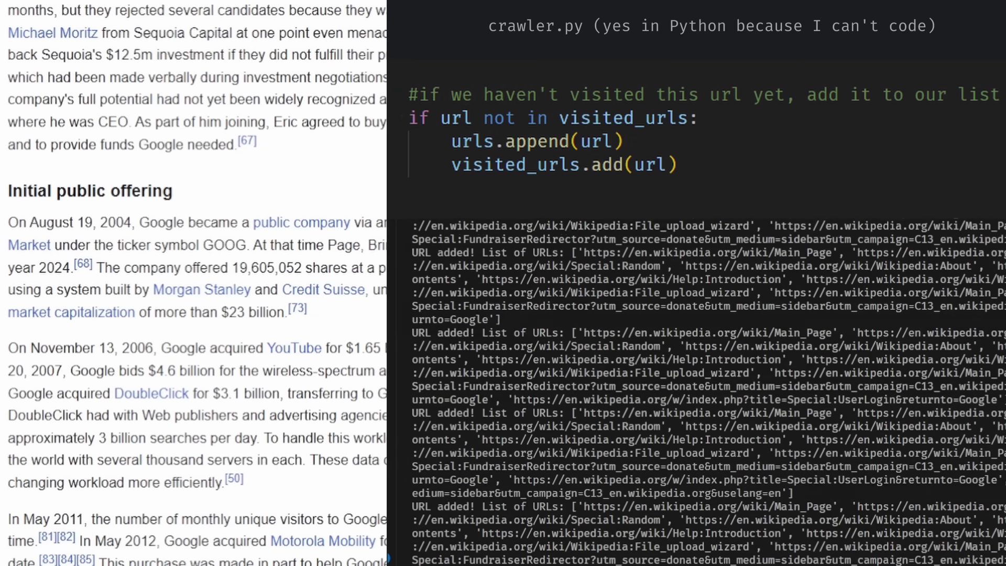
pyautogui.scroll(-3)
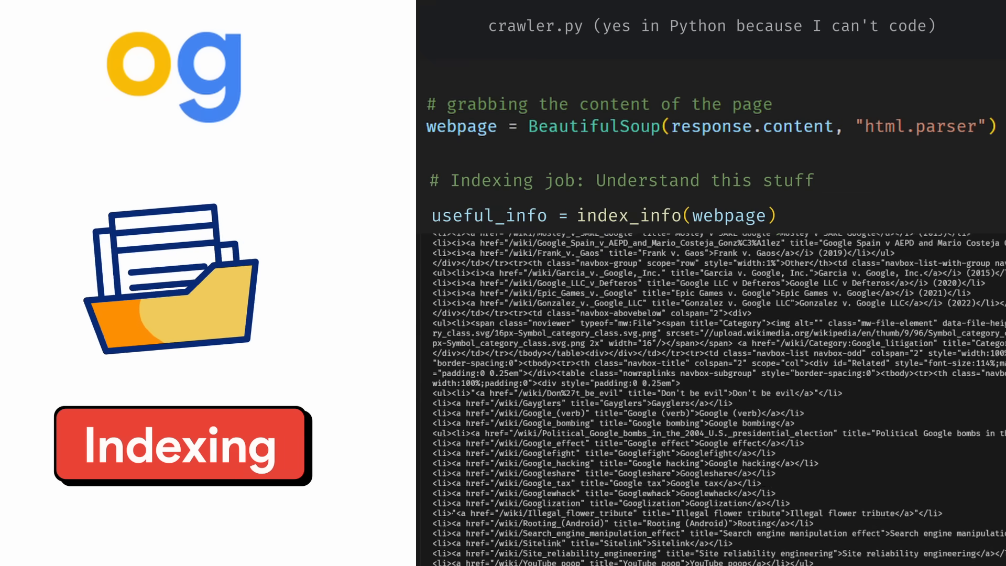
# Add save_useful_info(useful_info) to crawler.py and scroll the Google Wikipedia article
pyautogui.write('save_useful_info(useful_info)')
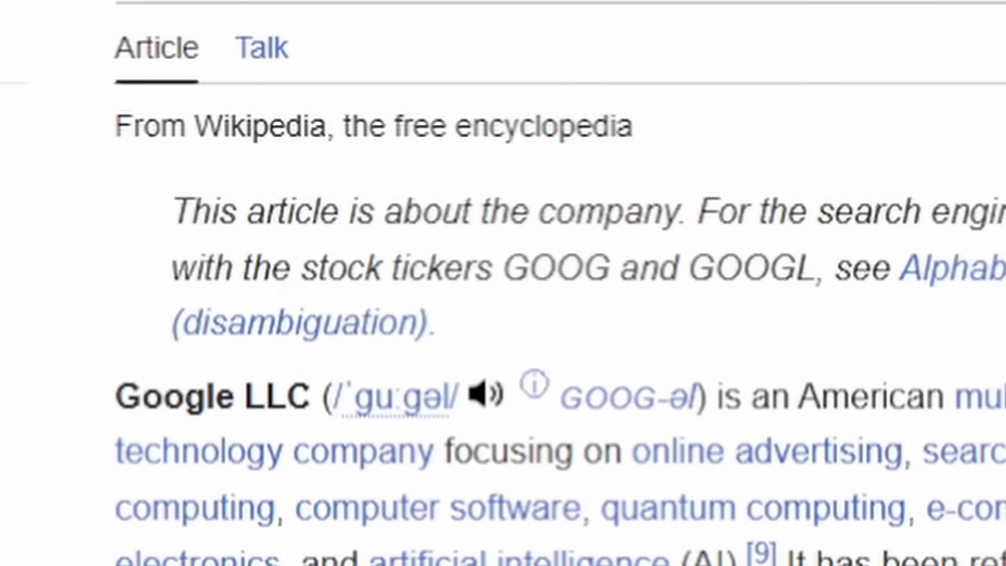
pyautogui.scroll(-3)
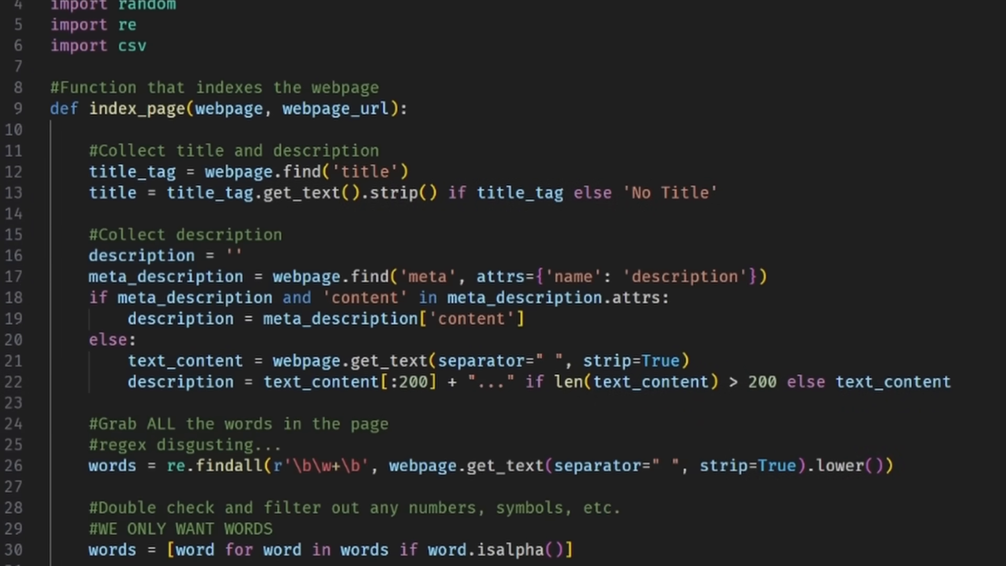
# Scroll through index_page() building the indexed_page dict of URL, title, description and words
pyautogui.scroll(-3)
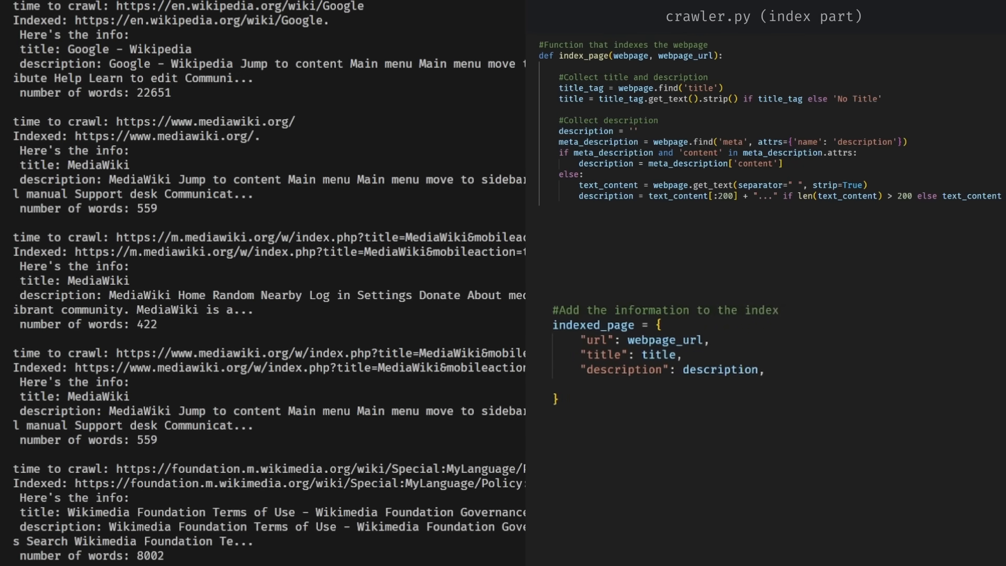
pyautogui.scroll(-3)
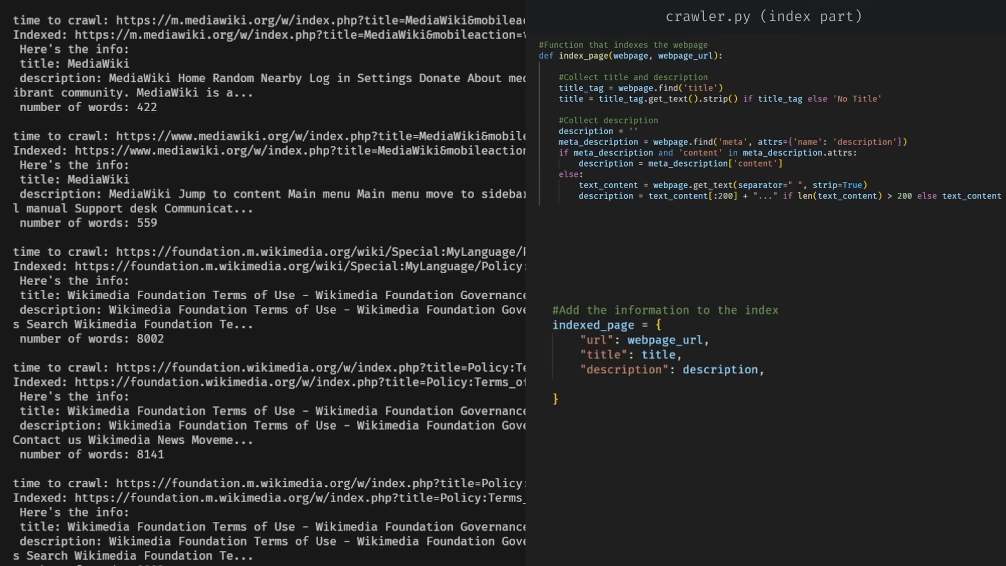
pyautogui.scroll(-3)
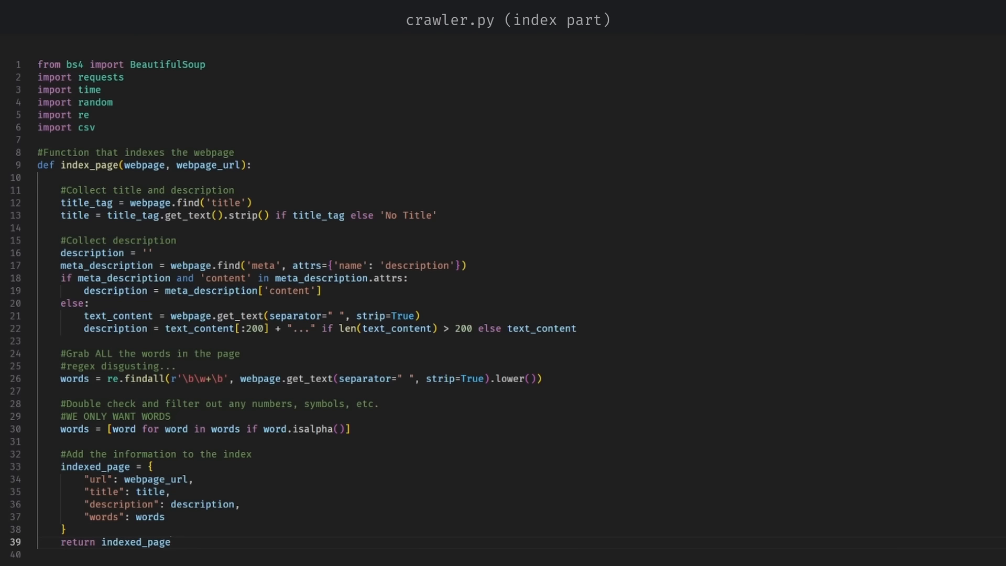
pyautogui.scroll(-3)
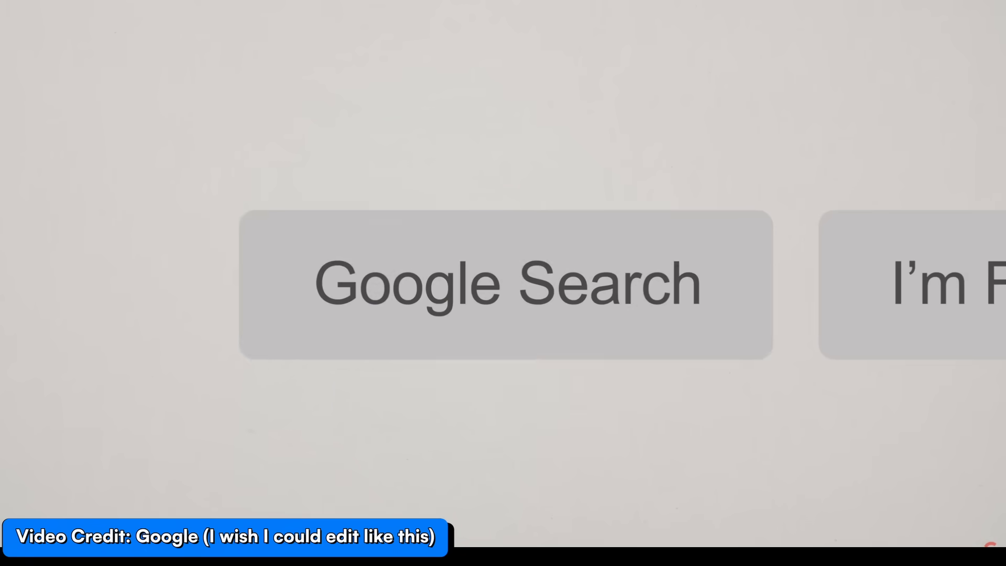
# Submit a Google search, then enter 'what is the length of a iphone 13?'
pyautogui.click(506, 283)
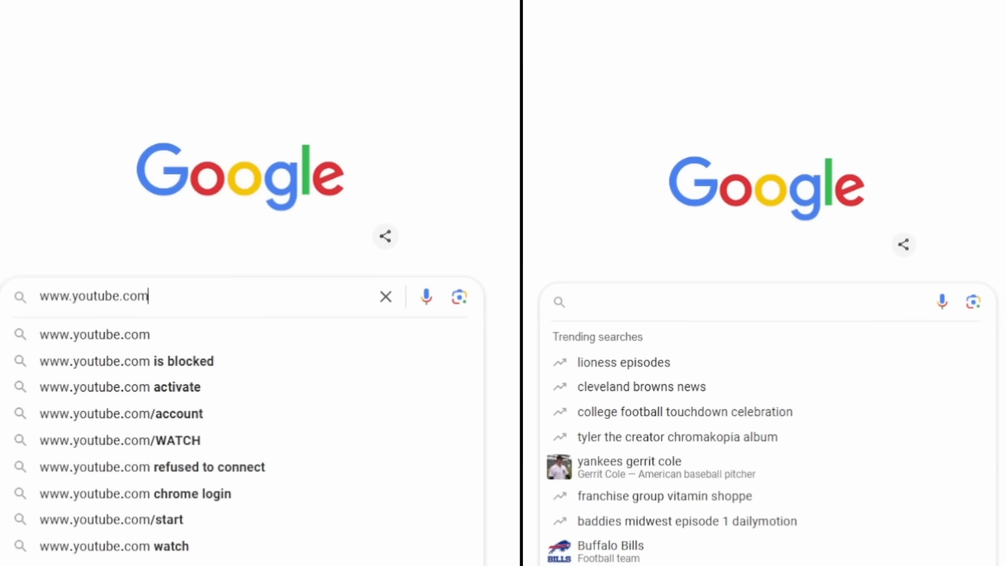
pyautogui.write('what is the length of a iphone 13?')
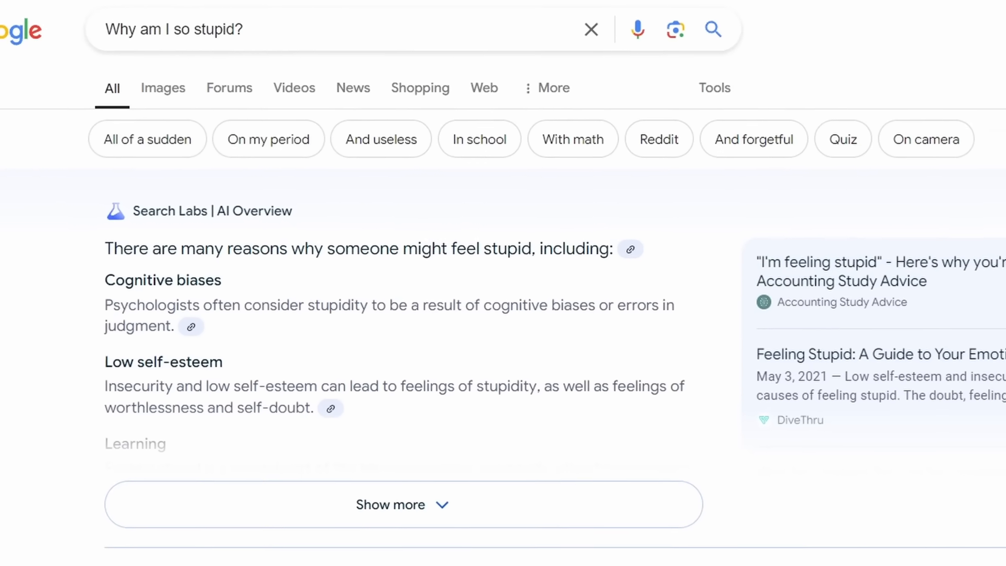
# Scroll the 'Why am I so stupid?' results, then search for 'run tips'
pyautogui.scroll(-3)
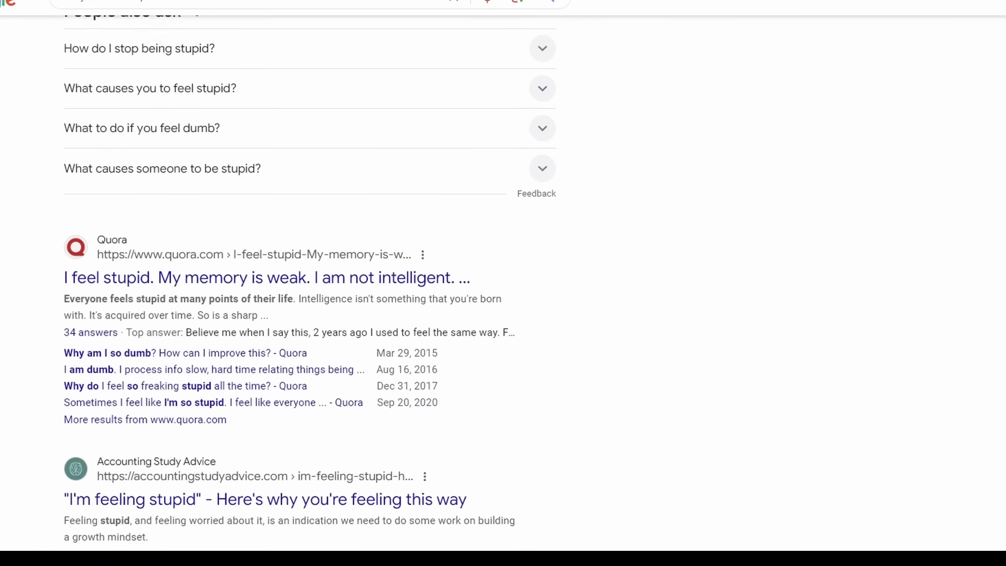
pyautogui.scroll(-3)
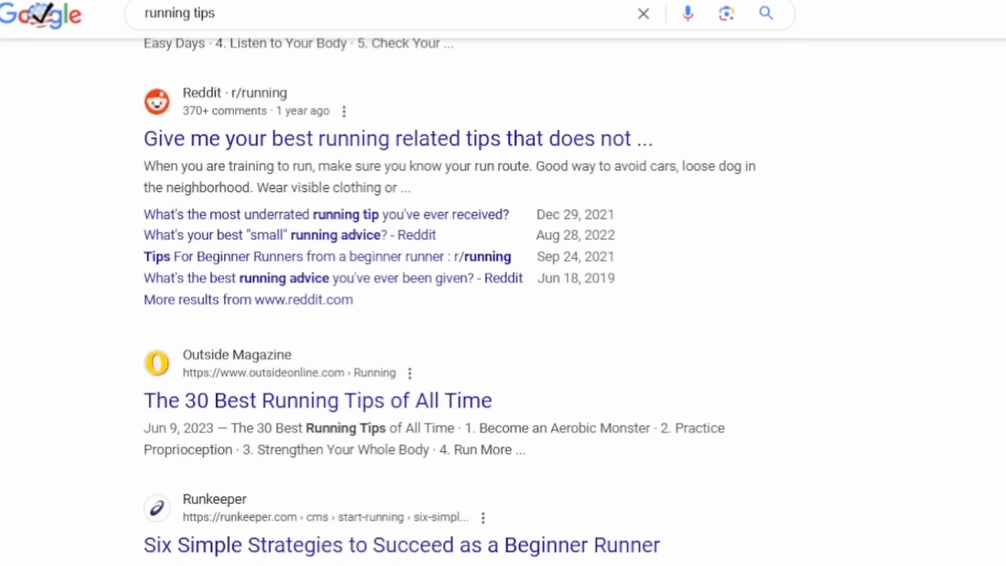
pyautogui.write('run tips')
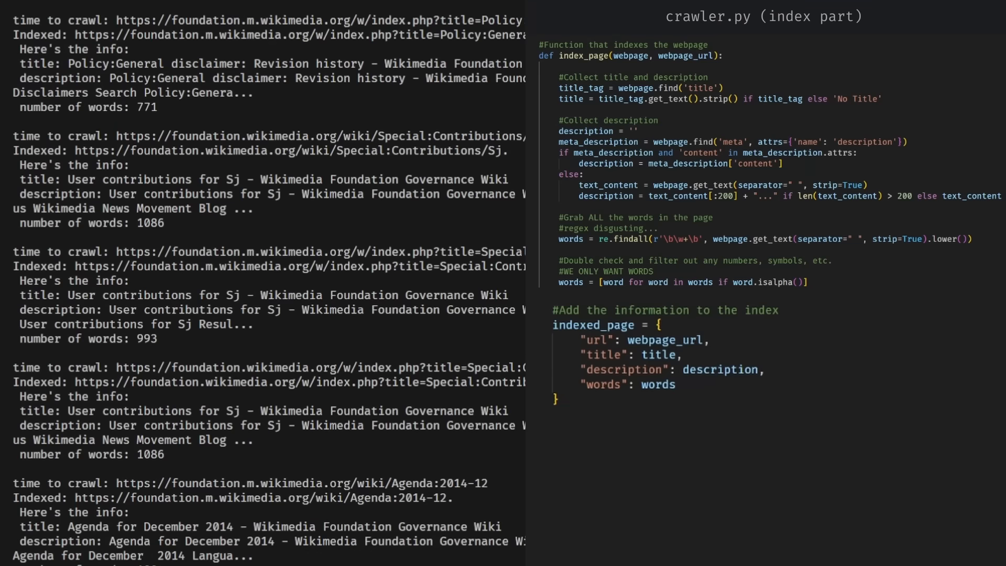
# Scroll through the indexer document and the programming search results, including Khan Academy and r/programming
pyautogui.scroll(-3)
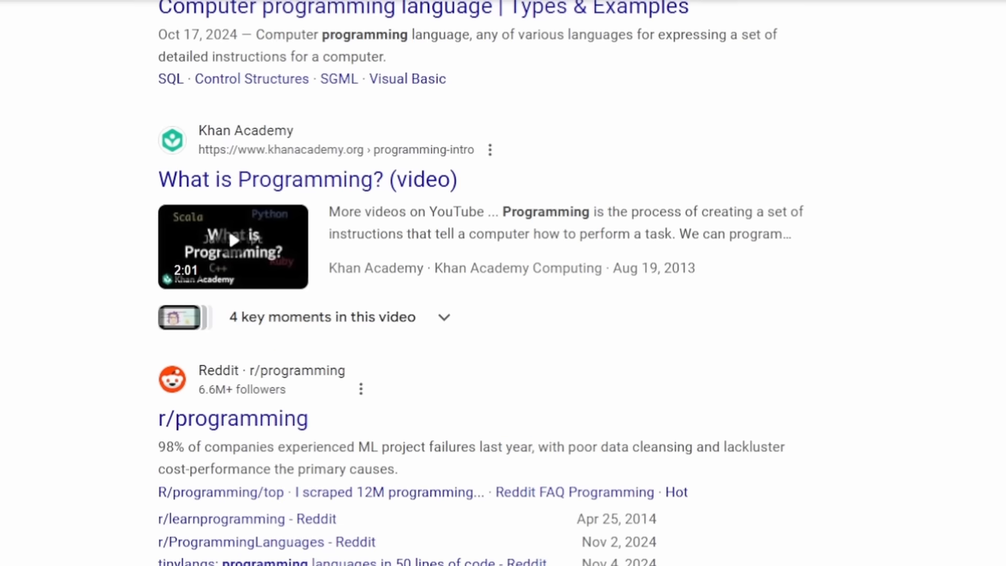
pyautogui.scroll(-3)
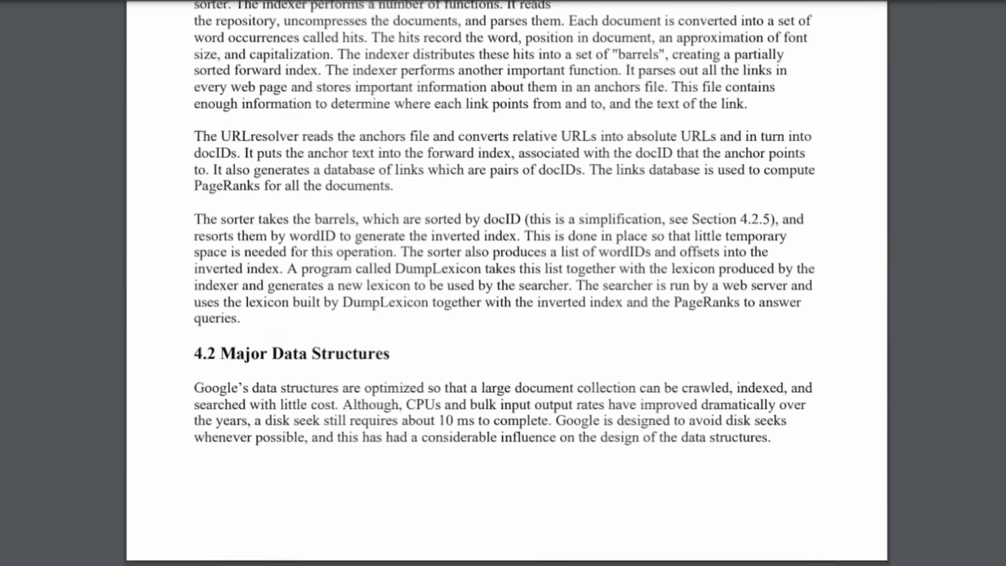
# Scroll the Google indexing paper, the 'why does my tummy hurt' results, and 'Why am I so stupid?' results
pyautogui.scroll(-3)
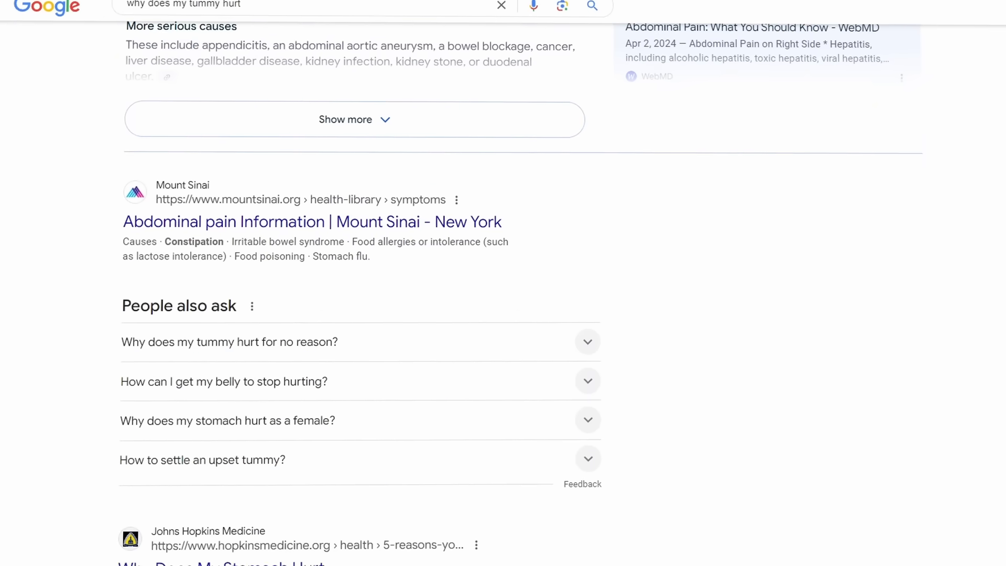
pyautogui.scroll(-3)
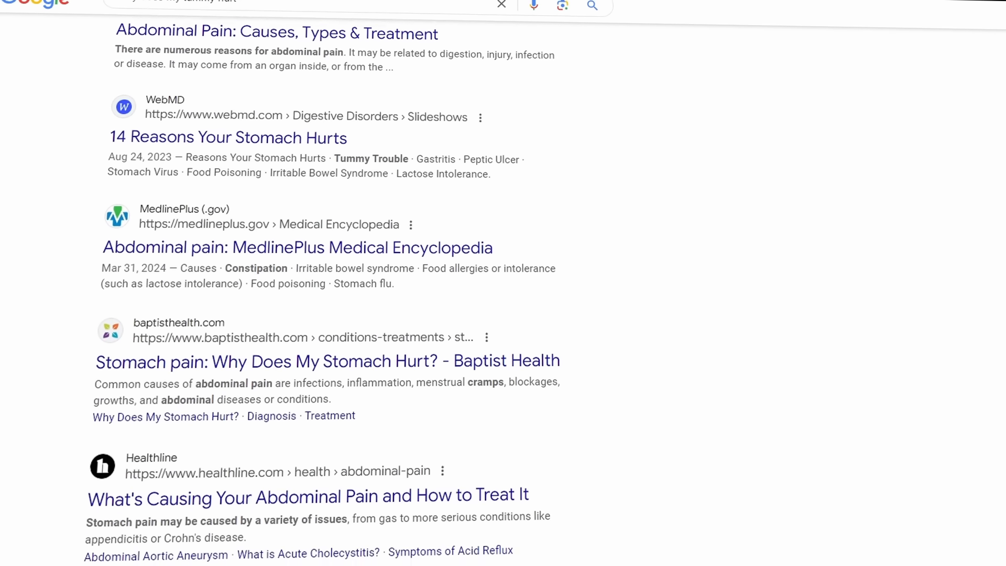
pyautogui.scroll(-3)
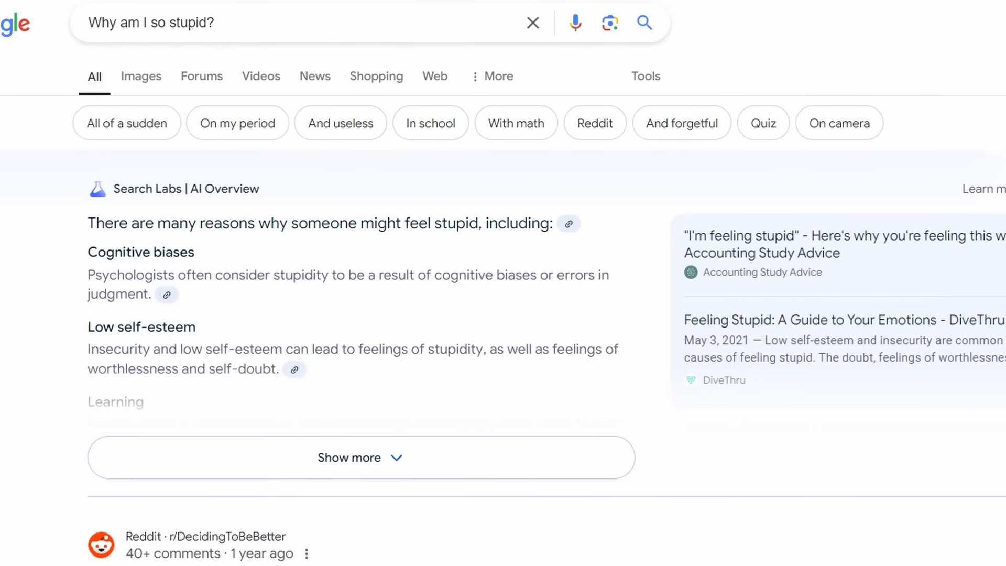
pyautogui.scroll(-3)
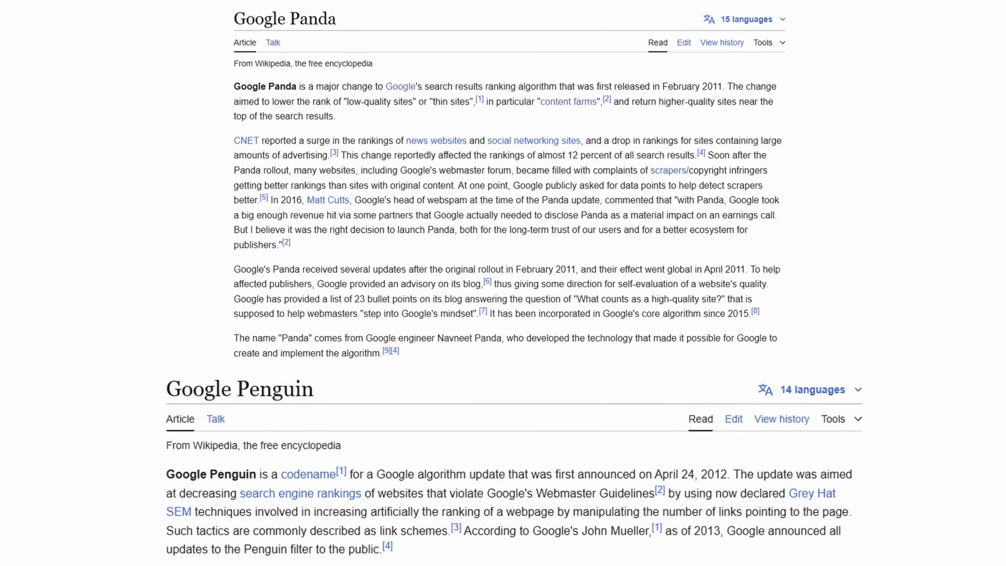
# Scroll the Panda/Penguin articles and Sloth results, then enter 'The future of Google?' on Sloth
pyautogui.scroll(-3)
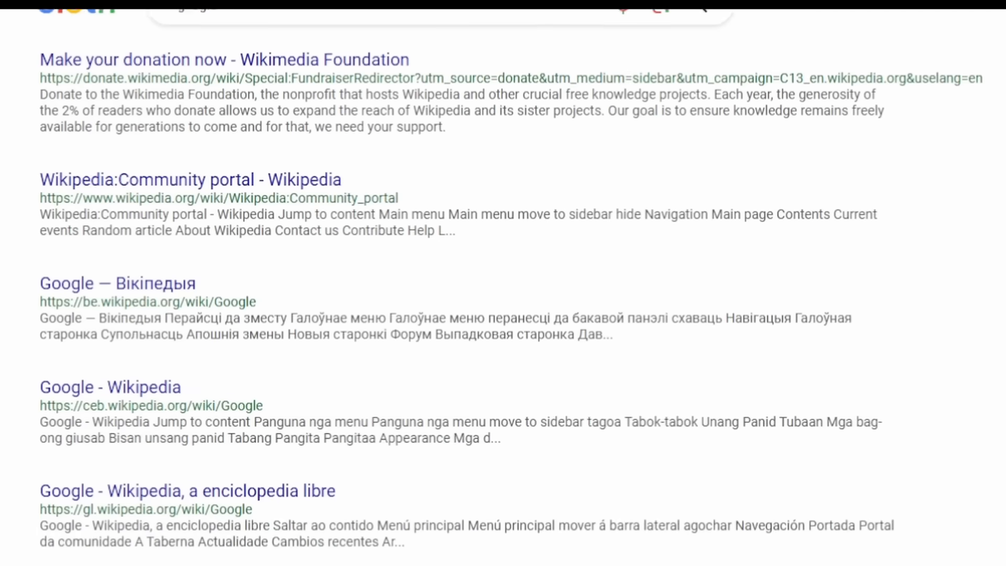
pyautogui.scroll(-3)
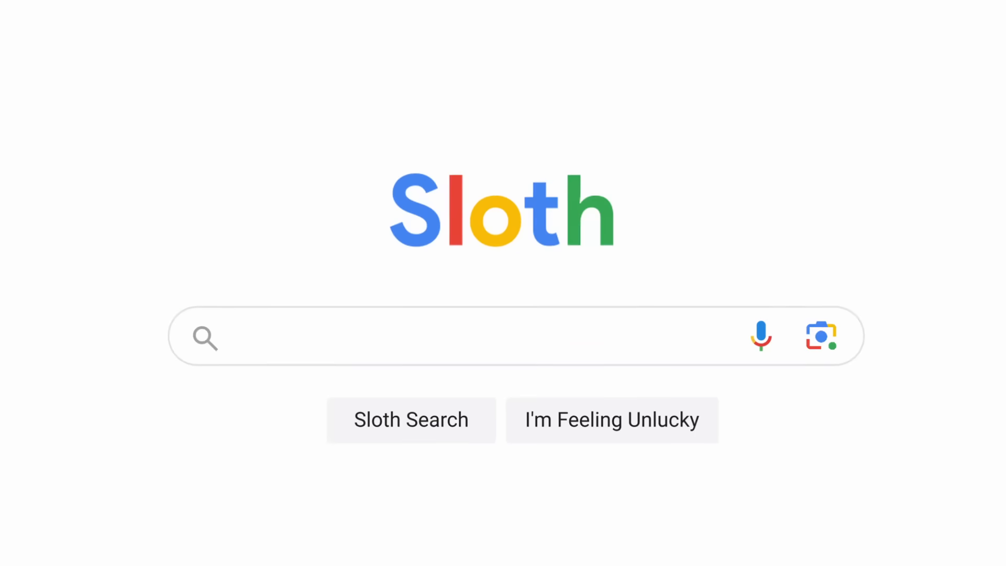
pyautogui.write('The future of Google?')
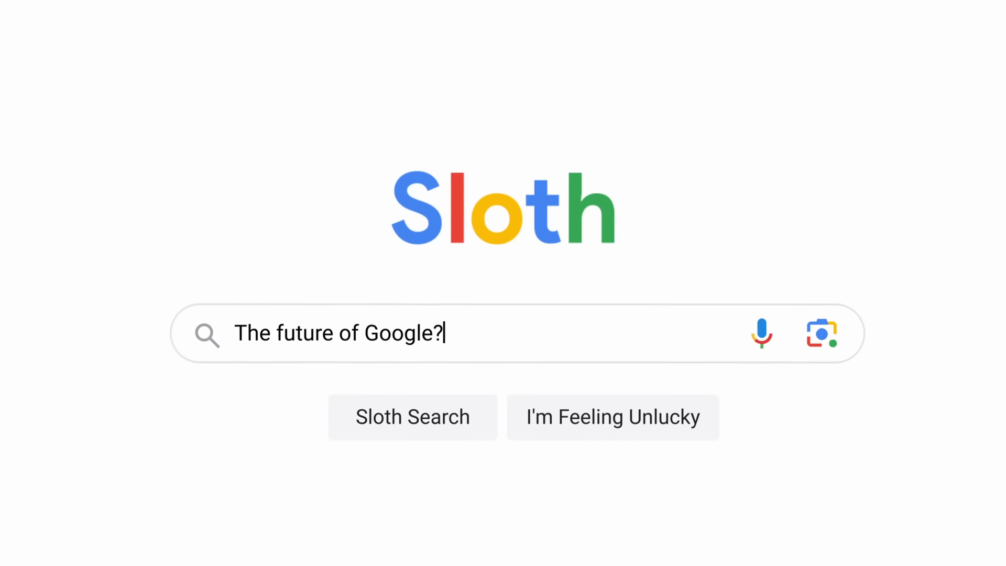